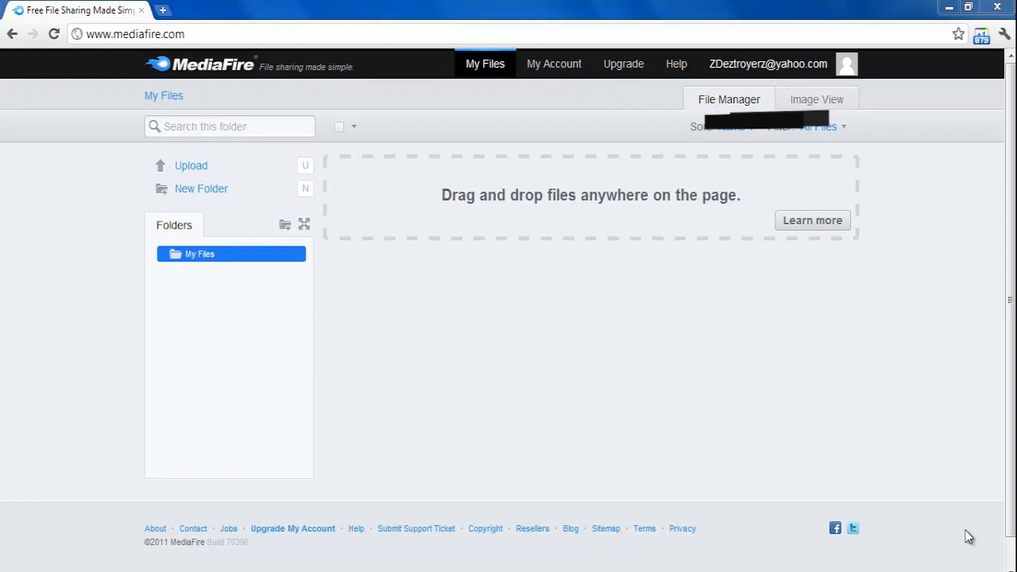
mouse_move(471, 401)
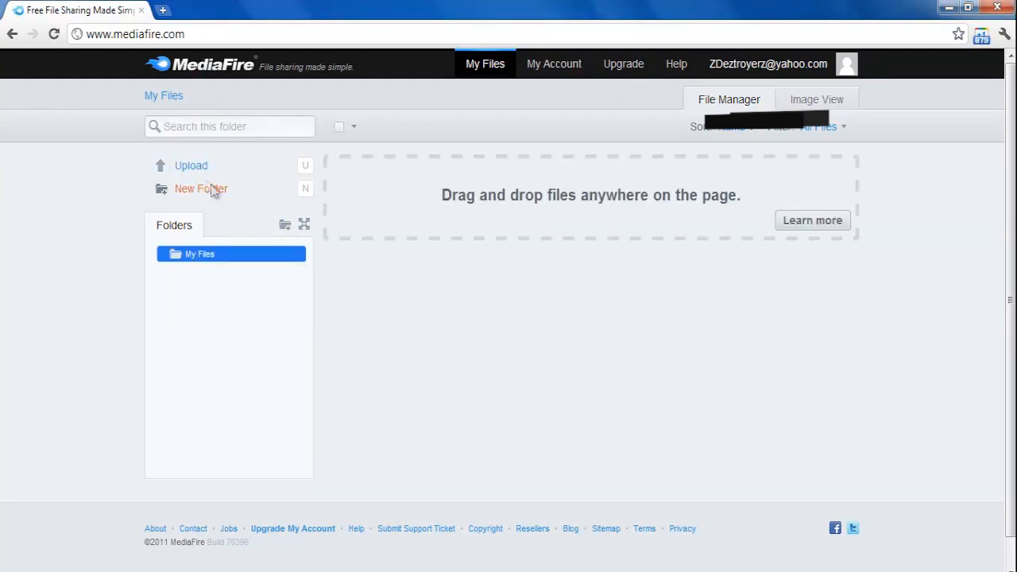
Queue New Text Document.txt from the Desktop and begin uploading it
left_click(190, 165)
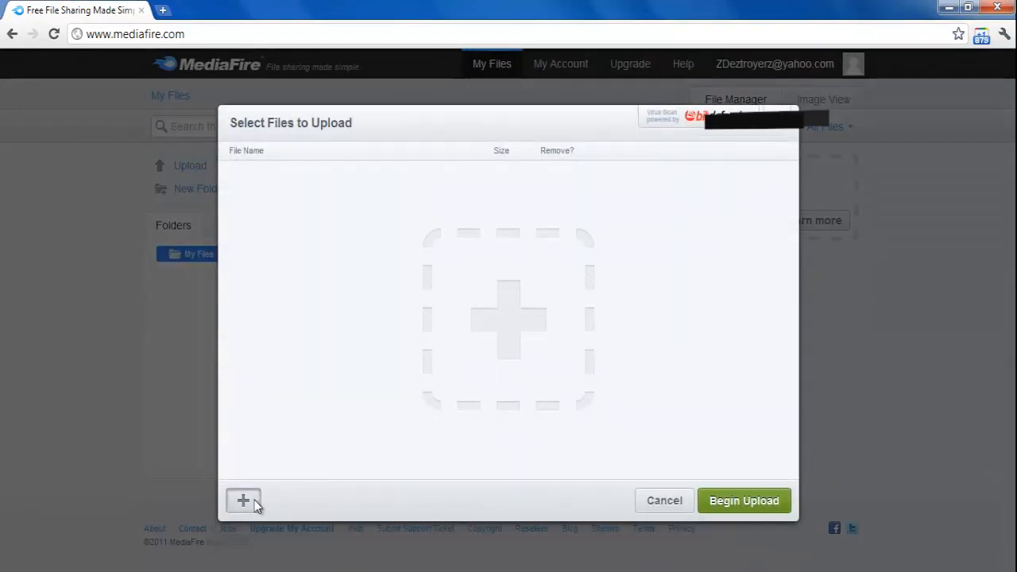
left_click(243, 501)
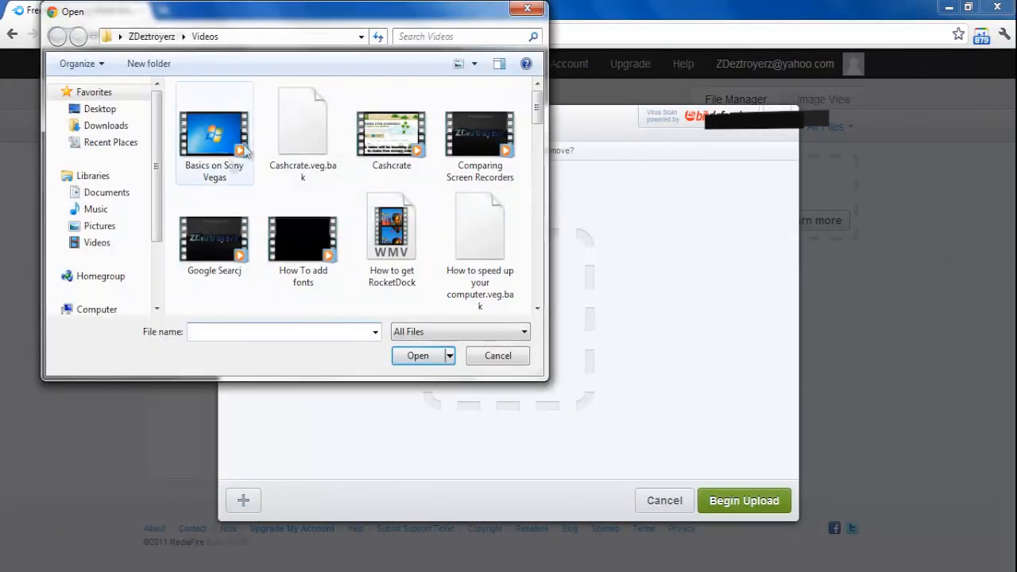
left_click(99, 108)
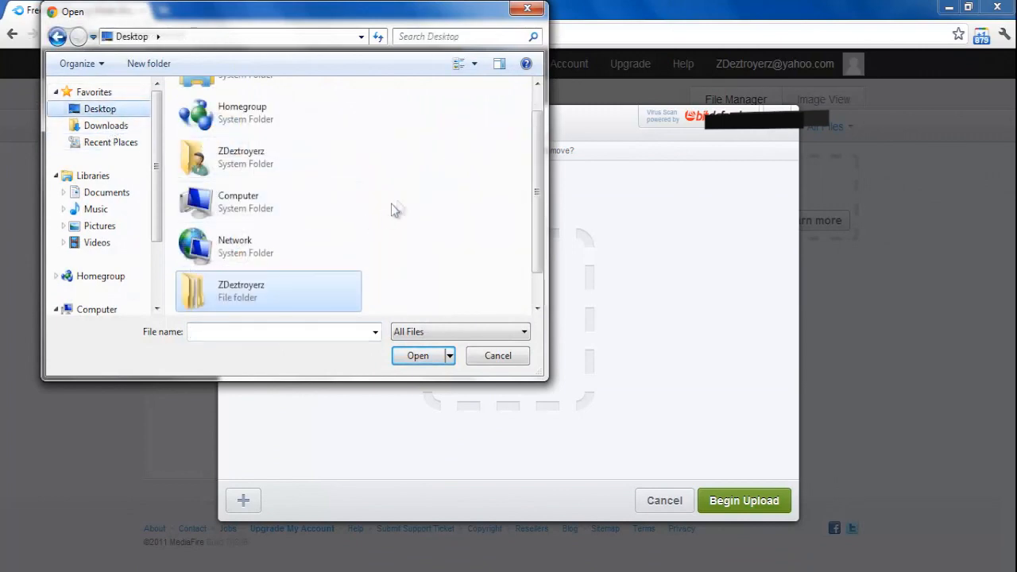
left_click(416, 356)
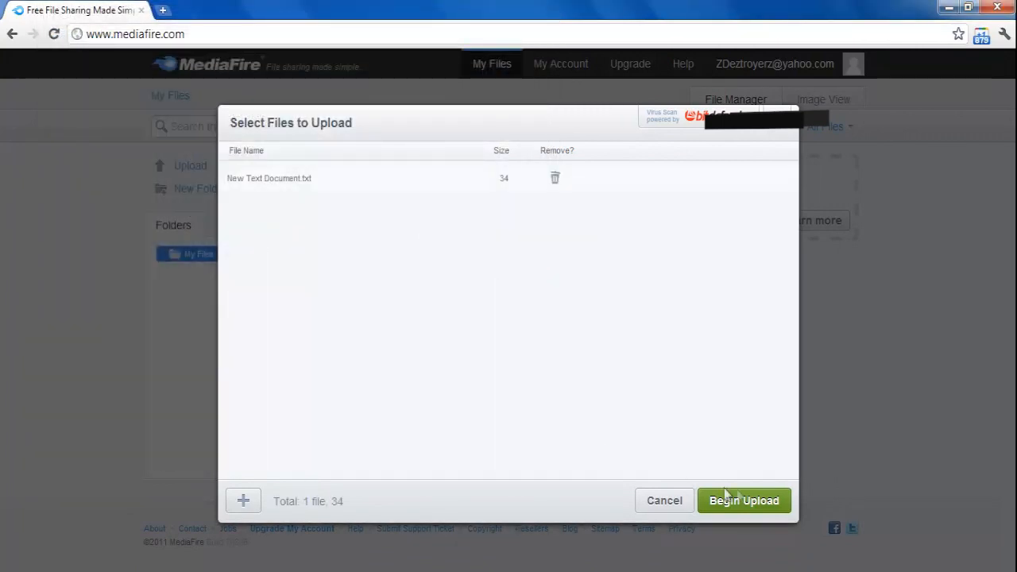
left_click(743, 501)
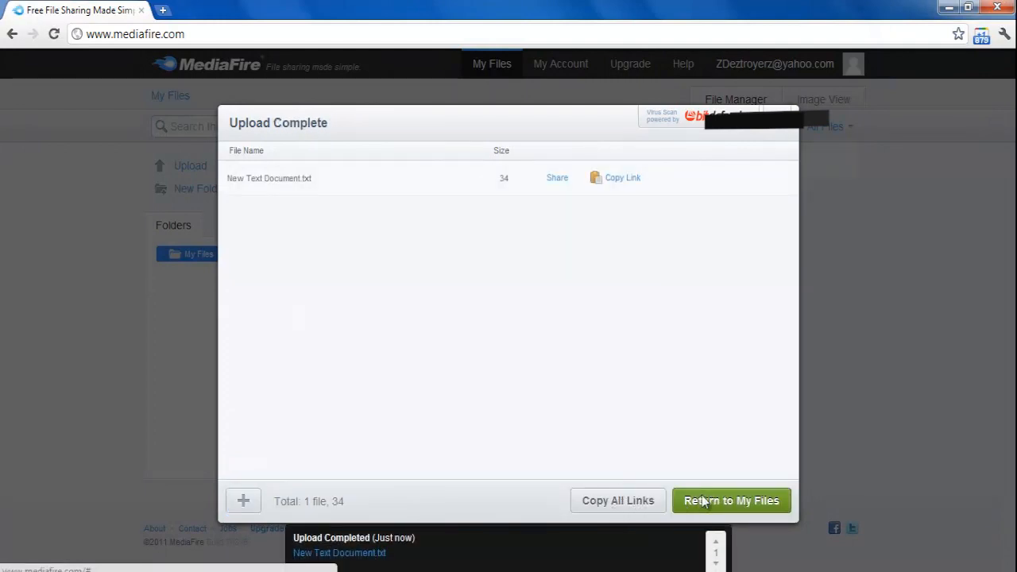
Return to My Files once the upload shows complete
left_click(731, 500)
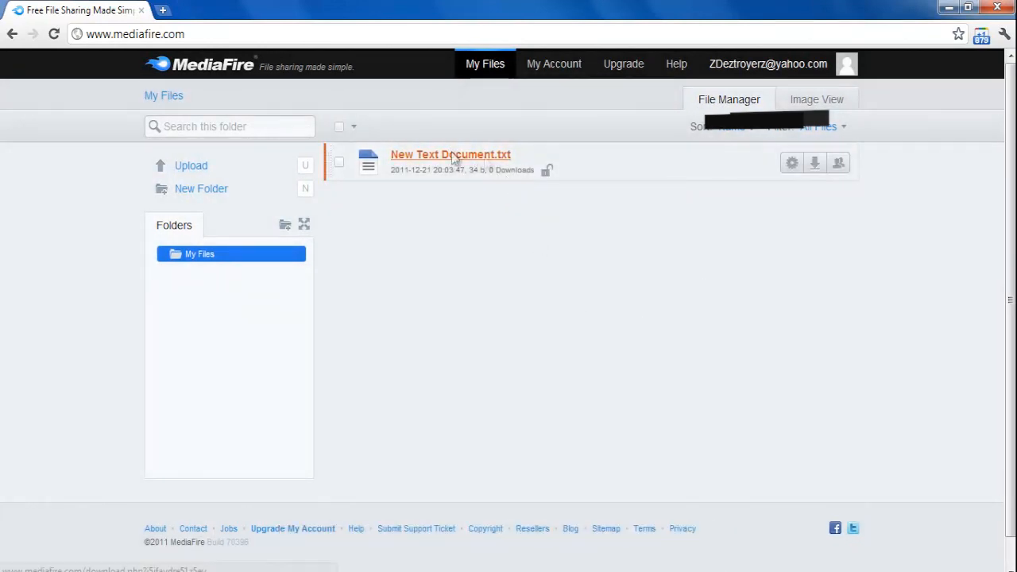
Open New Text Document.txt's download page in a new tab, then return to the My Files tab
left_click(449, 155)
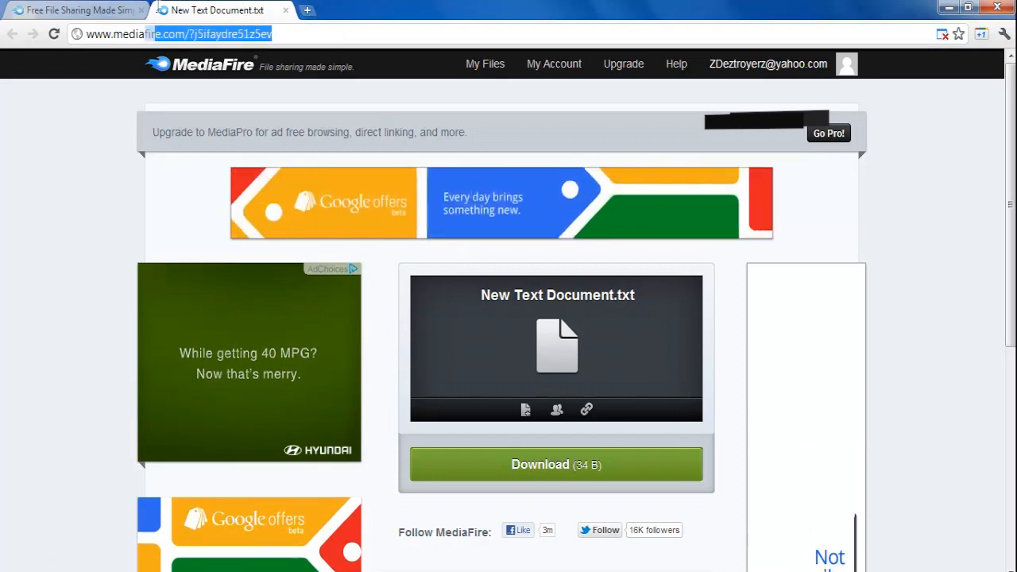
right_click(183, 35)
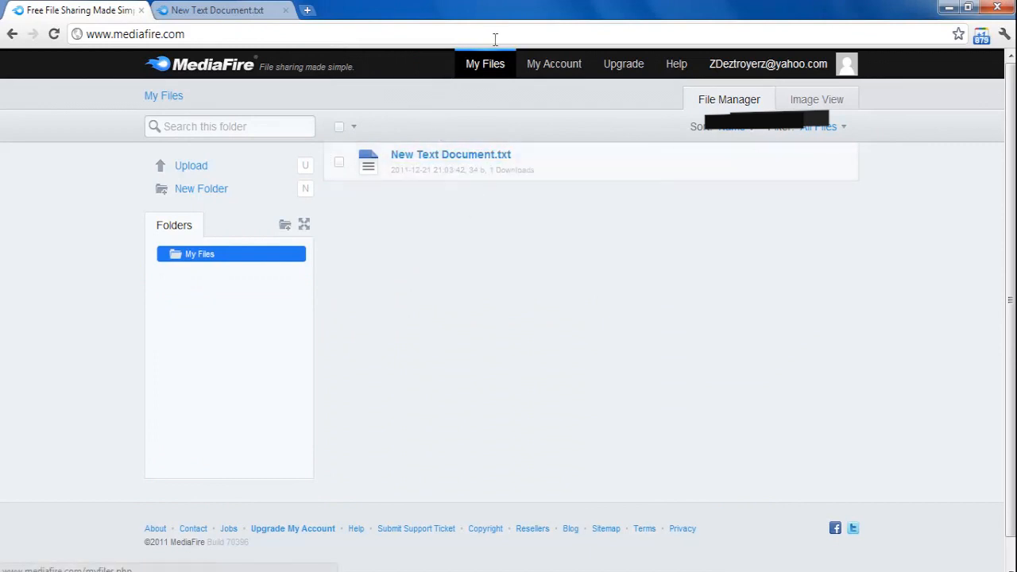
mouse_move(505, 82)
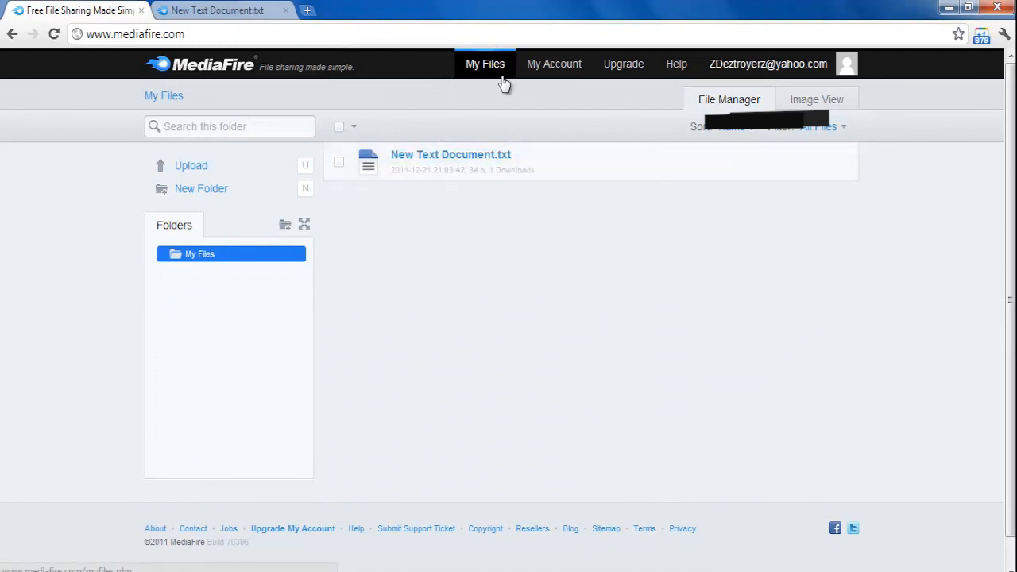
mouse_move(575, 85)
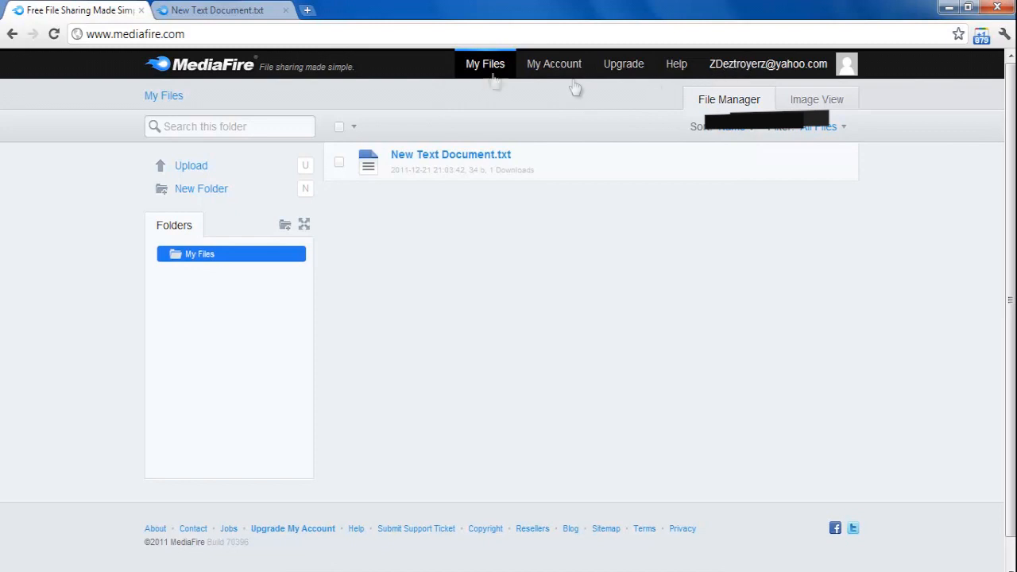